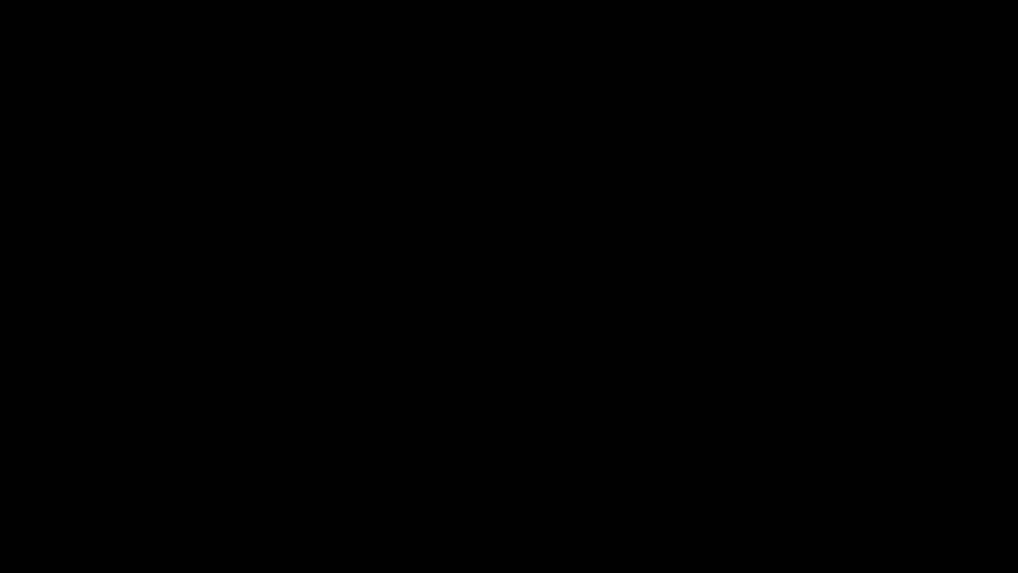
Step: Extract the FPS boost guide RAR archive into its folder on the desktop
{"action": "right_click", "coordinate": [544, 182]}
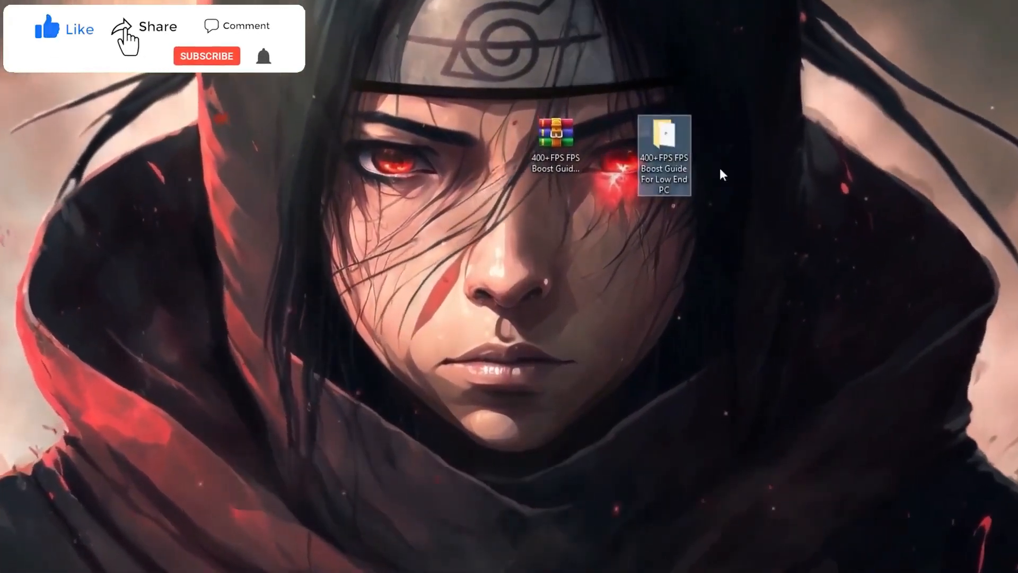
Step: Navigate into the guide folder's 1- FPS BOOST REGISTRY > Registry Tweaks folder
{"action": "double_click", "coordinate": [663, 153]}
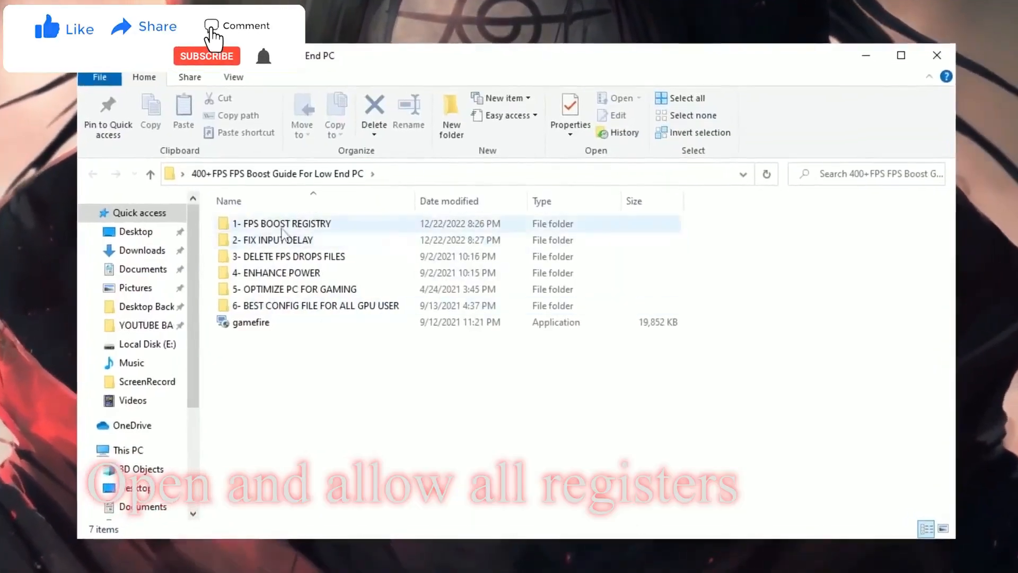
{"action": "double_click", "coordinate": [282, 224]}
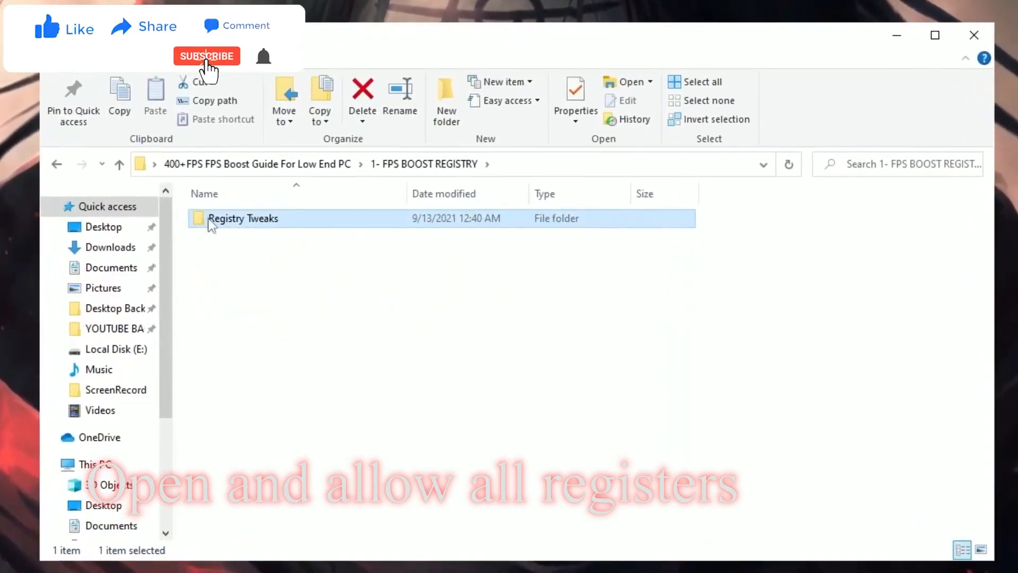
{"action": "double_click", "coordinate": [243, 218]}
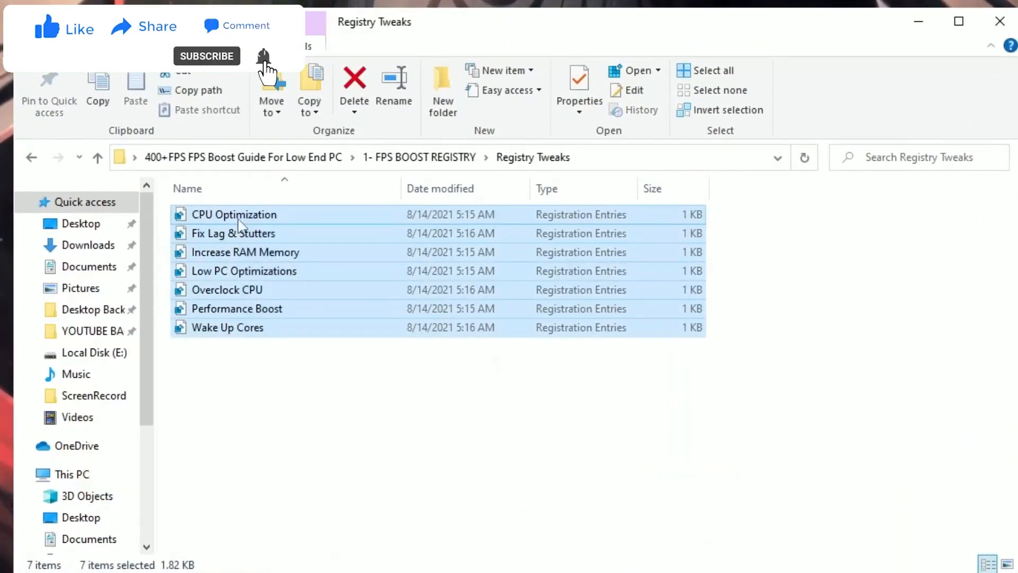
Step: Select the Low PC Optimizations registry entry and the next .reg file to merge them
{"action": "left_click", "coordinate": [244, 270]}
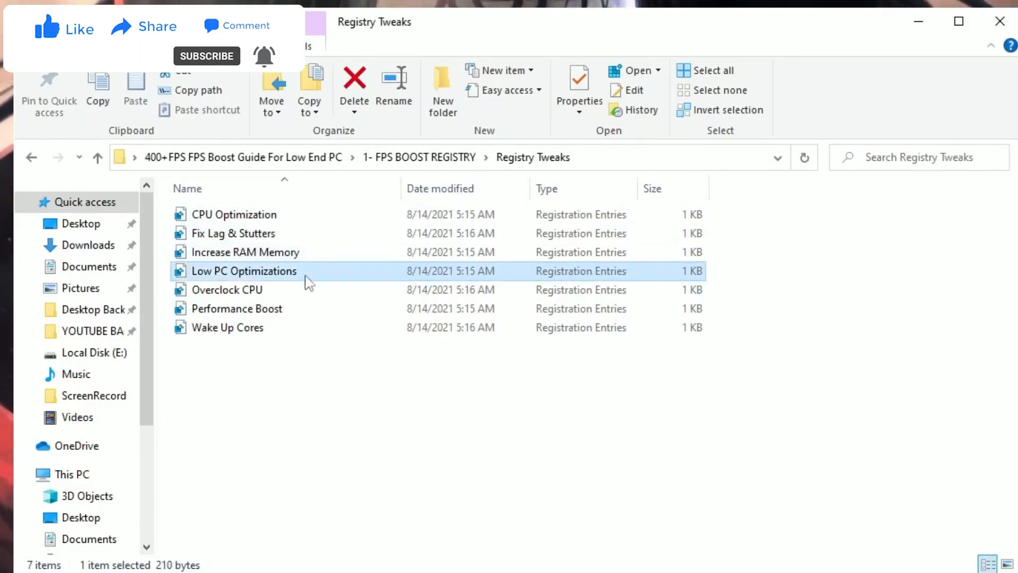
{"action": "left_click", "coordinate": [227, 328]}
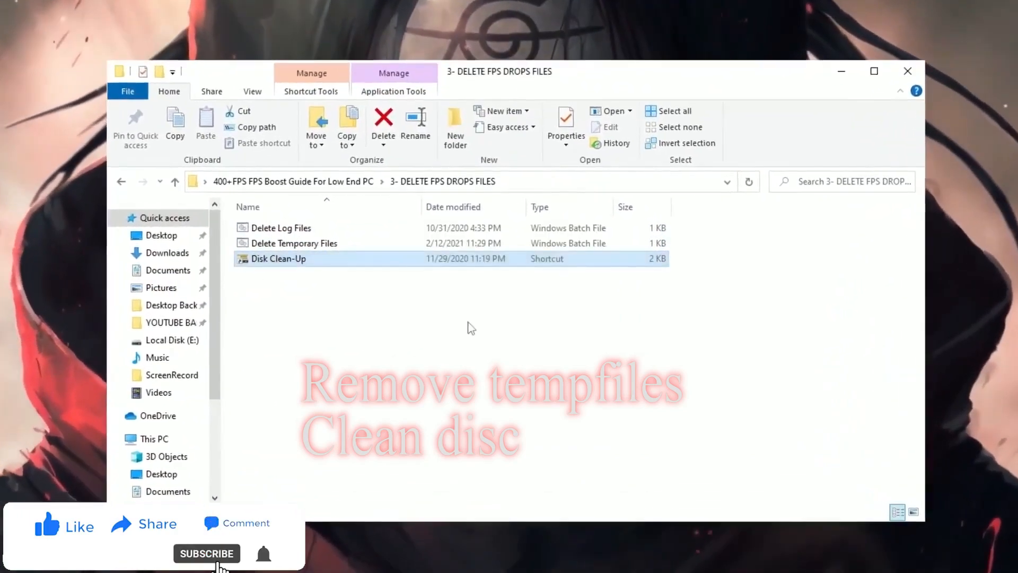
Step: Run Disk Clean-Up on drive C: and confirm permanent deletion of the checked files
{"action": "double_click", "coordinate": [277, 259]}
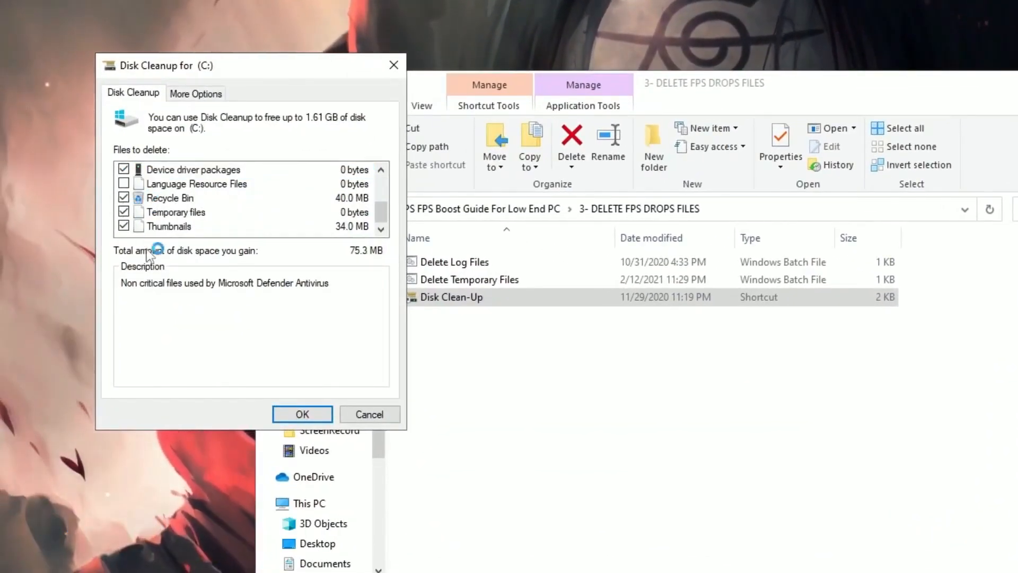
{"action": "left_click", "coordinate": [301, 415]}
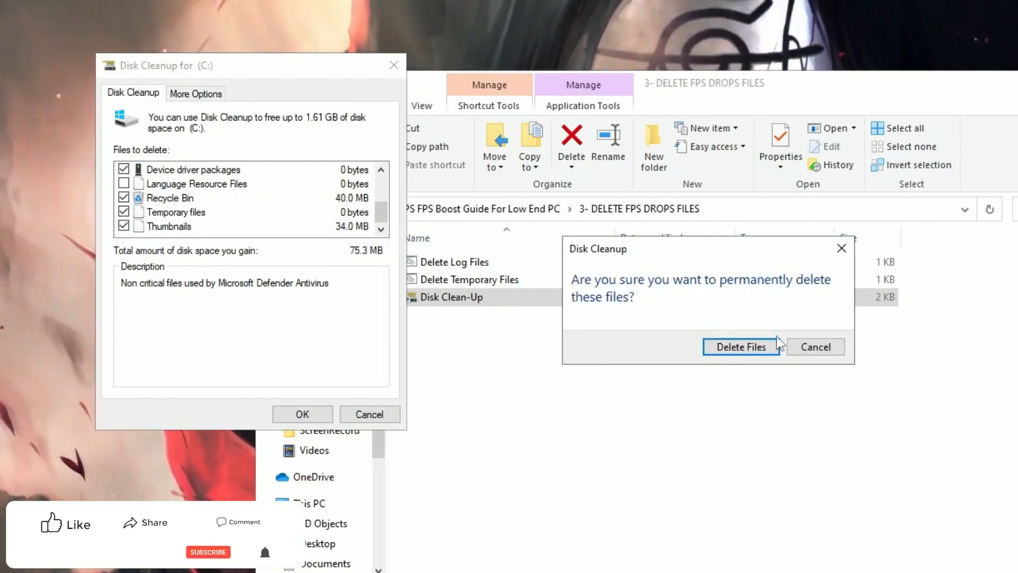
{"action": "left_click", "coordinate": [739, 345]}
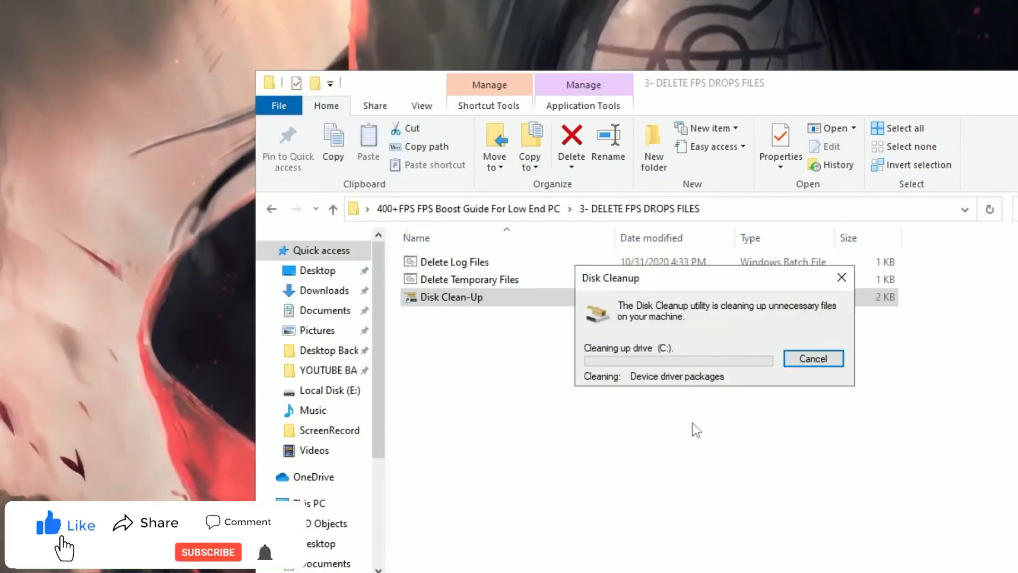